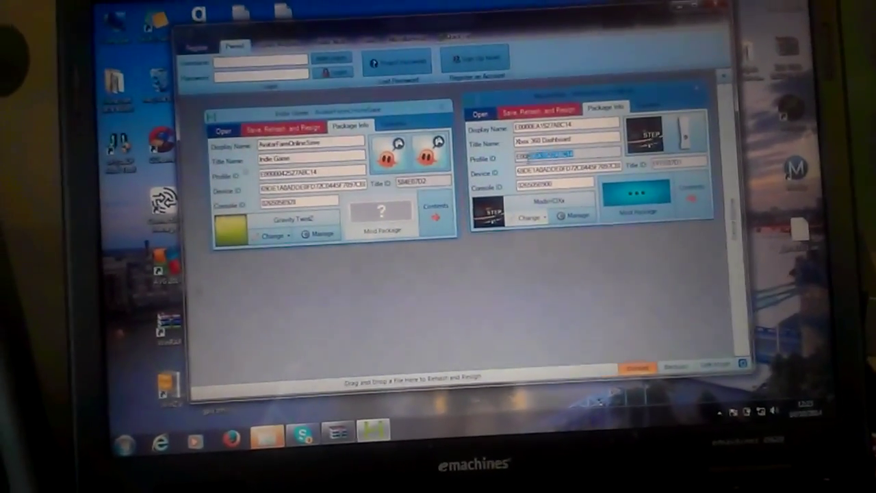
Copy the Dashboard package's Profile ID and Device ID into the Avatar Farm save's Package Info fields.
right_click(554, 170)
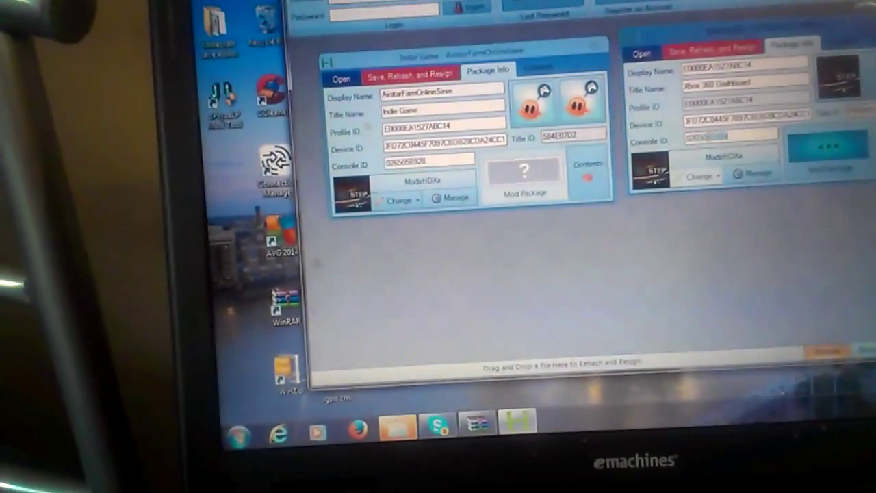
right_click(728, 130)
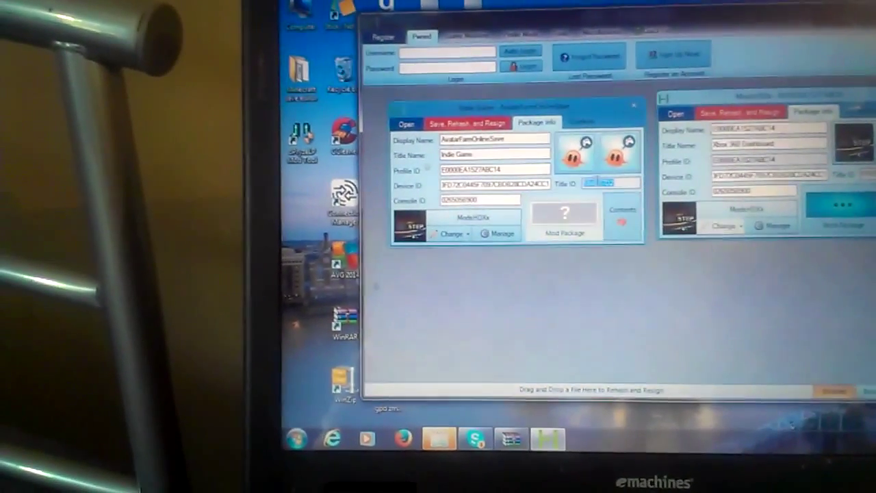
right_click(605, 184)
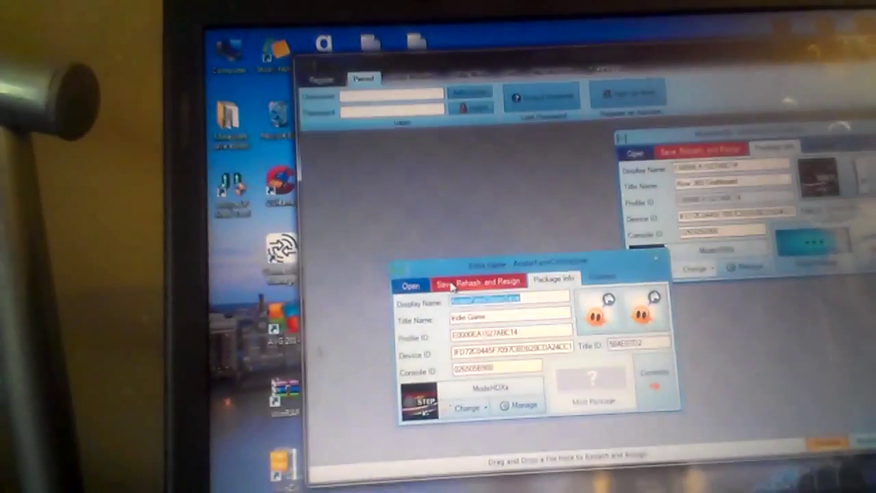
Save, rehash and resign the Avatar Farm package, then acknowledge the success message.
left_click(479, 282)
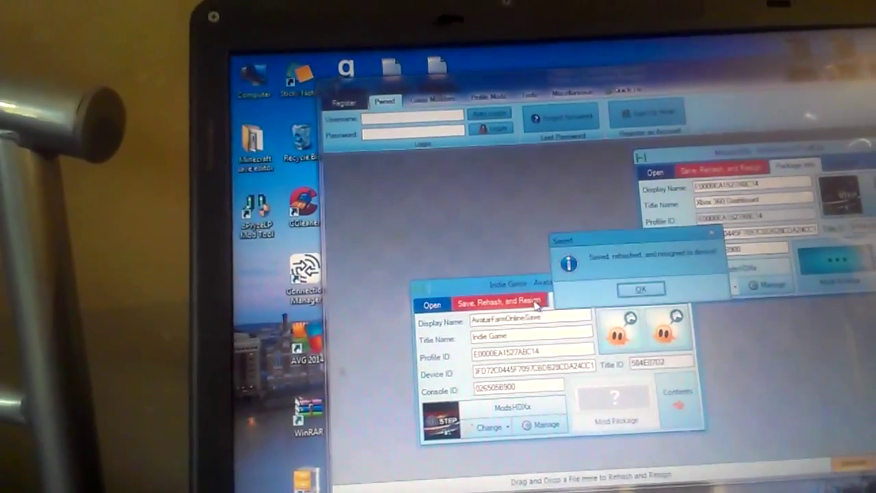
left_click(640, 287)
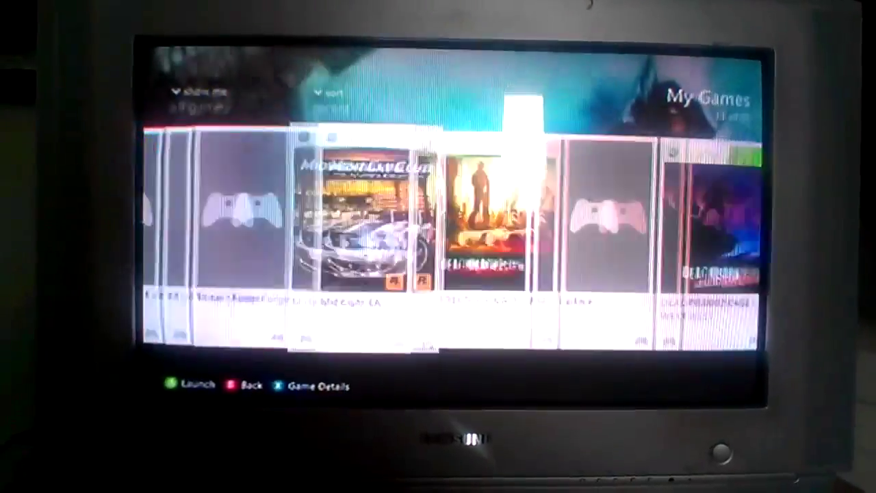
Scroll through the My Games list on the Xbox 360 Dashboard to find Avatar Farm.
scroll("right", 3)
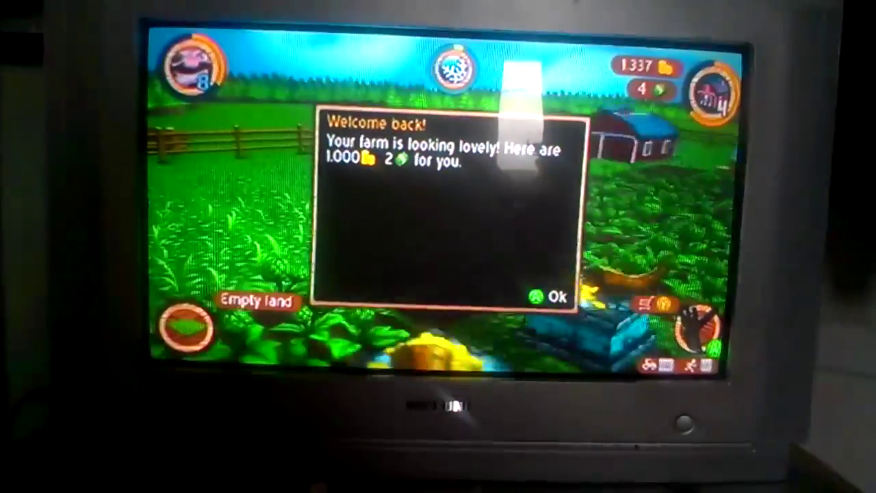
Accept the 'Welcome back!' reward of 1,000 coins and 2 gems to enter the farm.
left_click(555, 295)
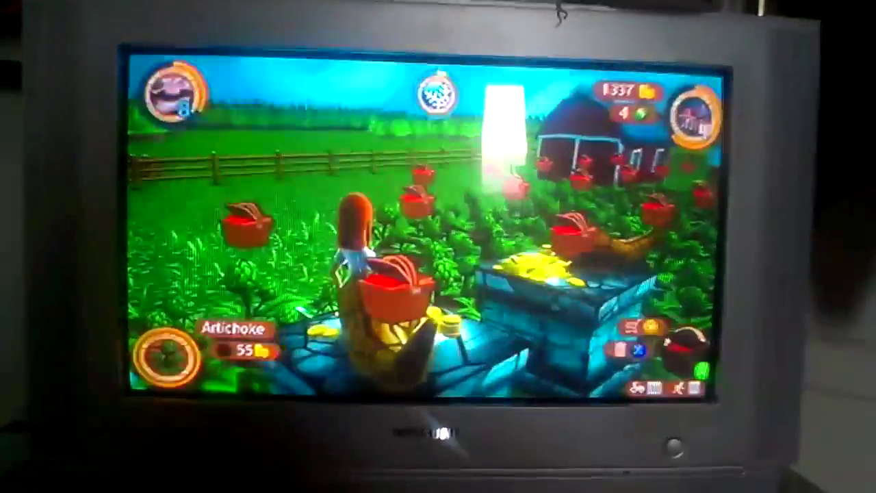